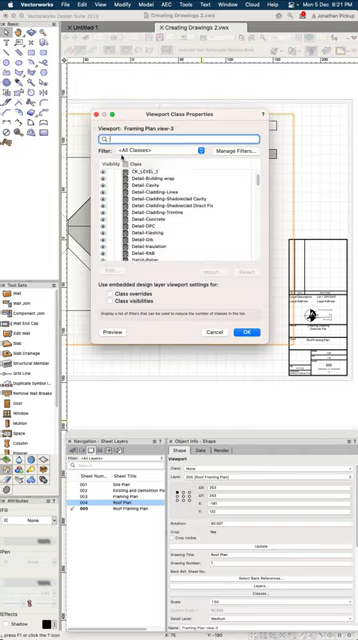
Filter the viewport's class list down to the roof classes with 'roof'
text(roof)
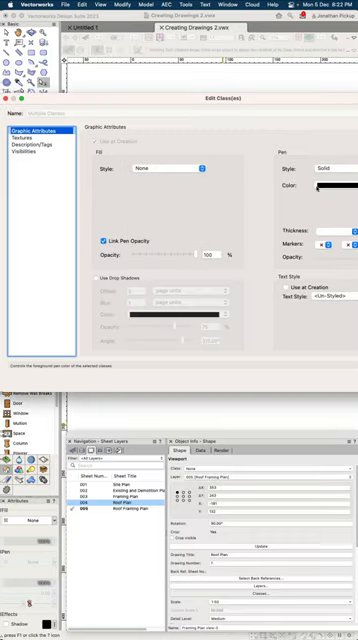
Reach the pen Thickness choices in the roof classes' graphic attributes
click(328, 242)
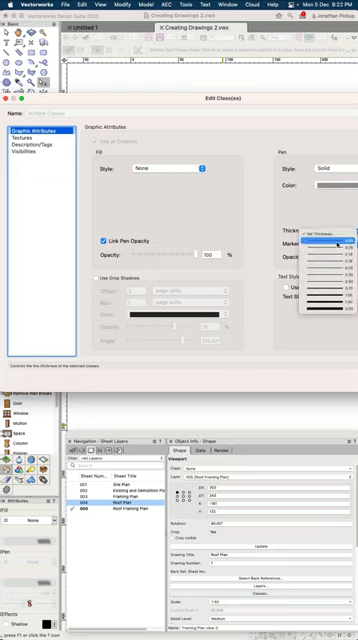